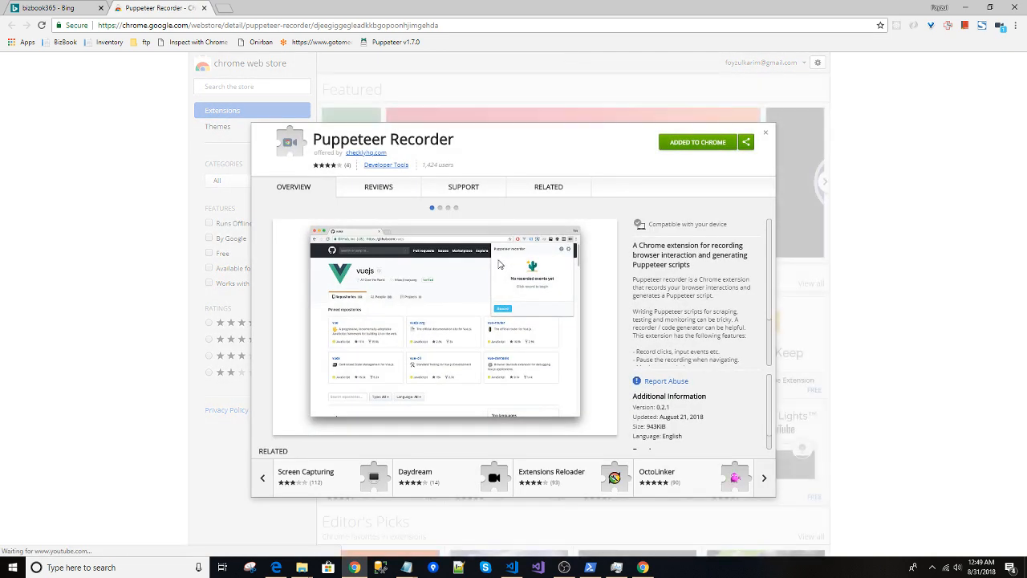
- Inspect the page markup of the first bizbook365 result on the Bing results tab
{"action": "left_click", "coordinate": [52, 8]}
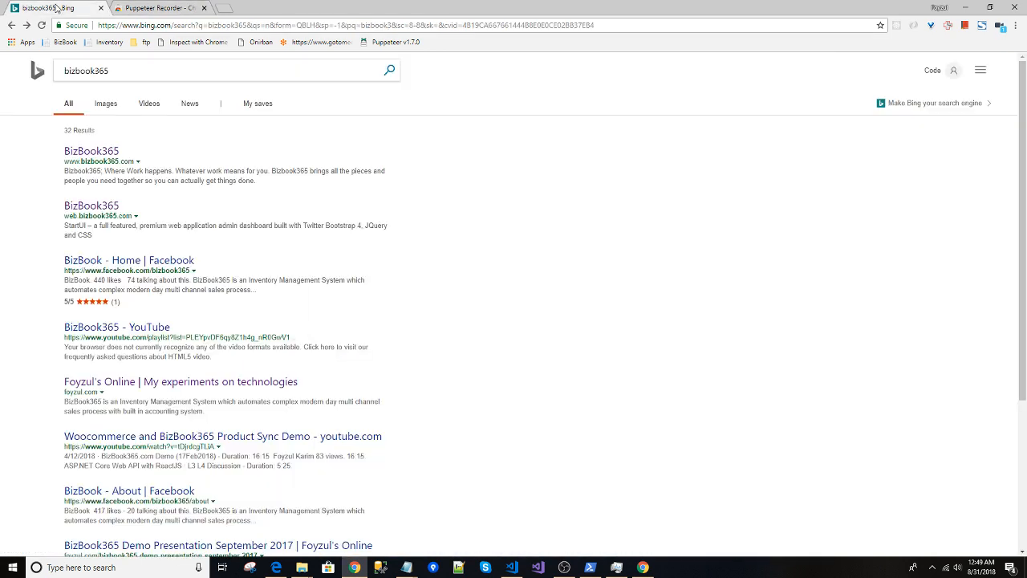
{"action": "right_click", "coordinate": [90, 151]}
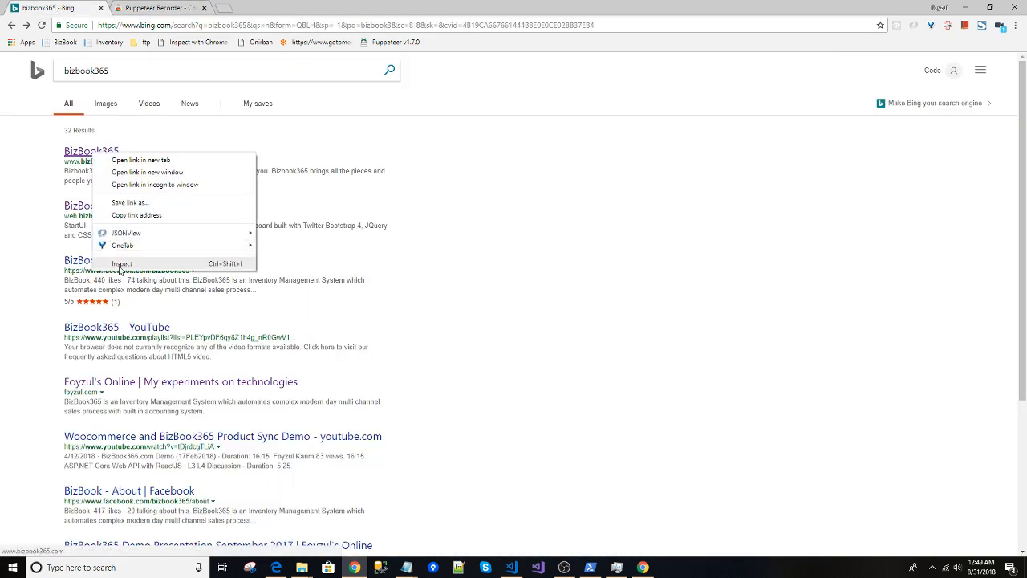
{"action": "left_click", "coordinate": [122, 263]}
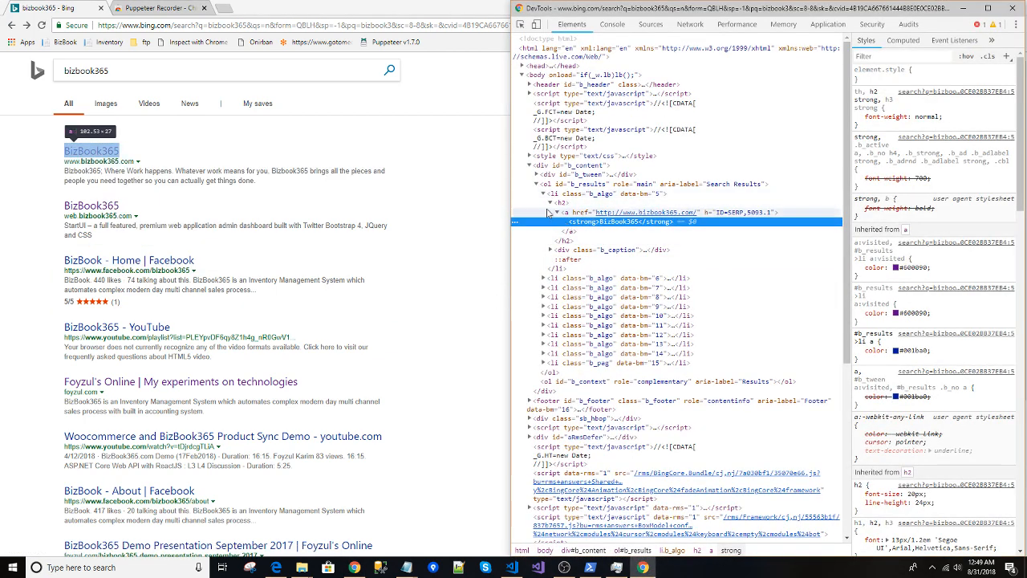
- Check the Puppeteer Recorder store page, then return to the Bing results
{"action": "left_click", "coordinate": [147, 6]}
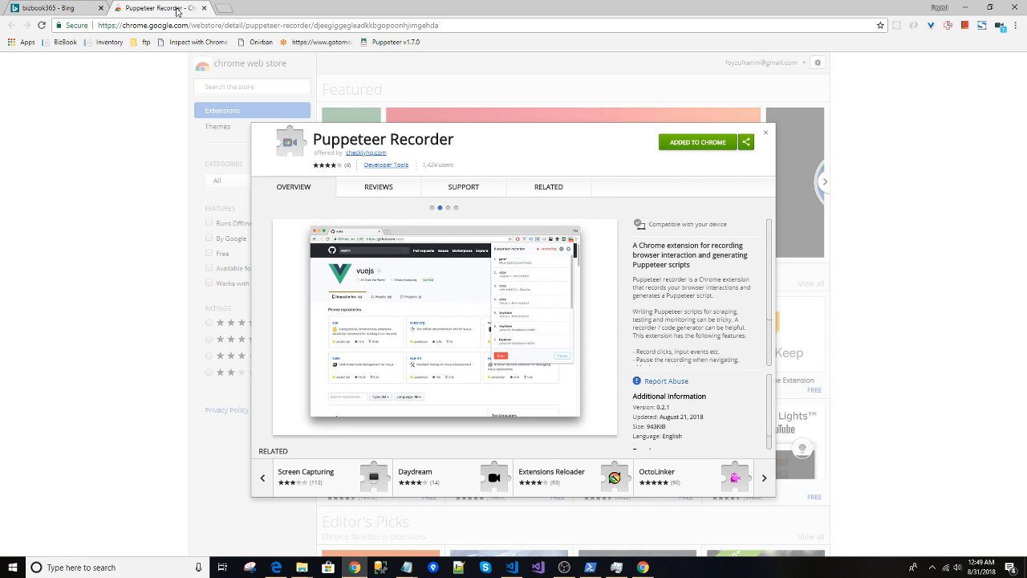
{"action": "mouse_move", "coordinate": [374, 128]}
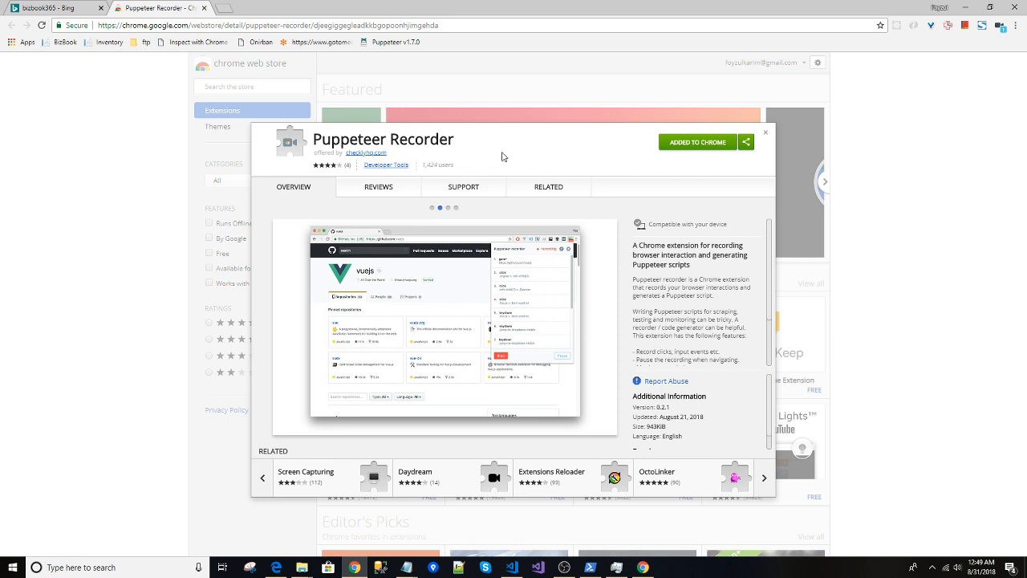
{"action": "mouse_move", "coordinate": [135, 186]}
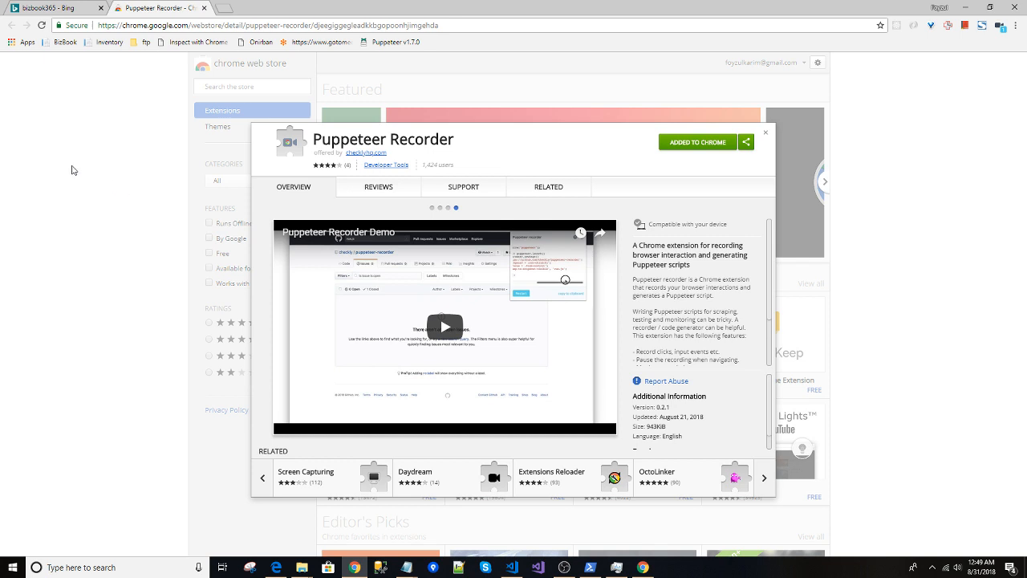
{"action": "left_click", "coordinate": [57, 7]}
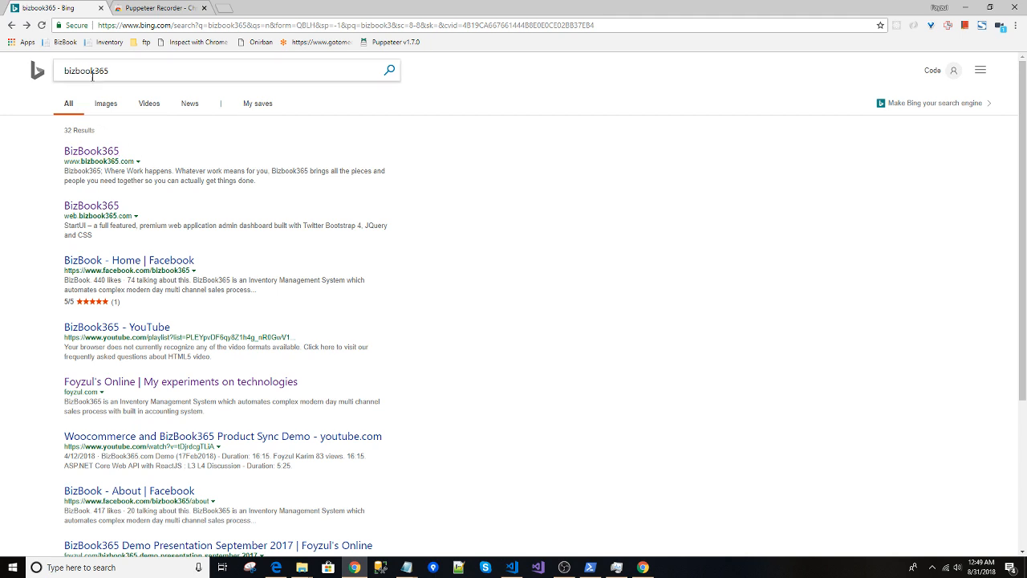
{"action": "mouse_move", "coordinate": [358, 90]}
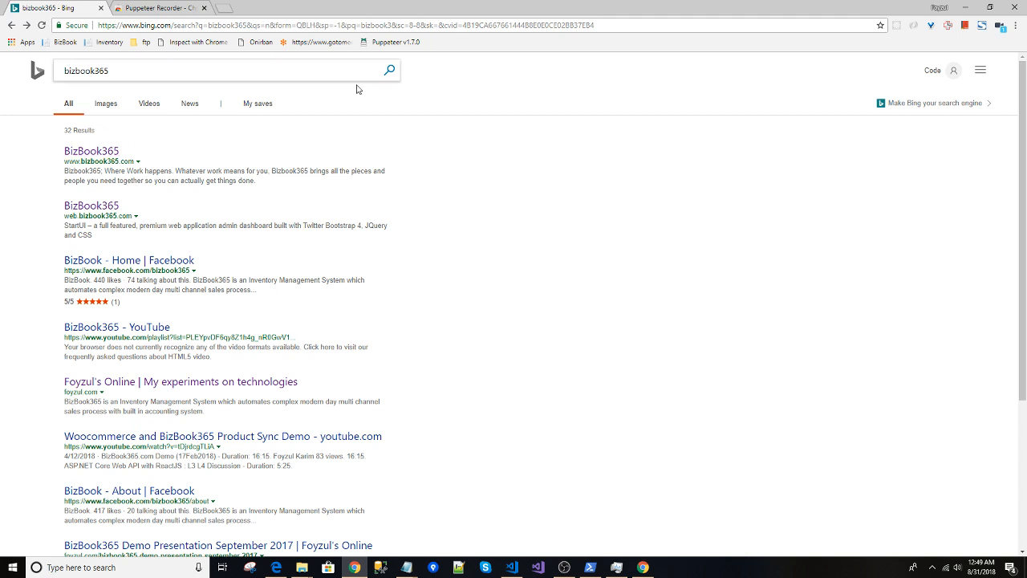
- Record a click on the first BizBook365 result with Puppeteer Recorder and stop to generate the script
{"action": "left_click", "coordinate": [1001, 26]}
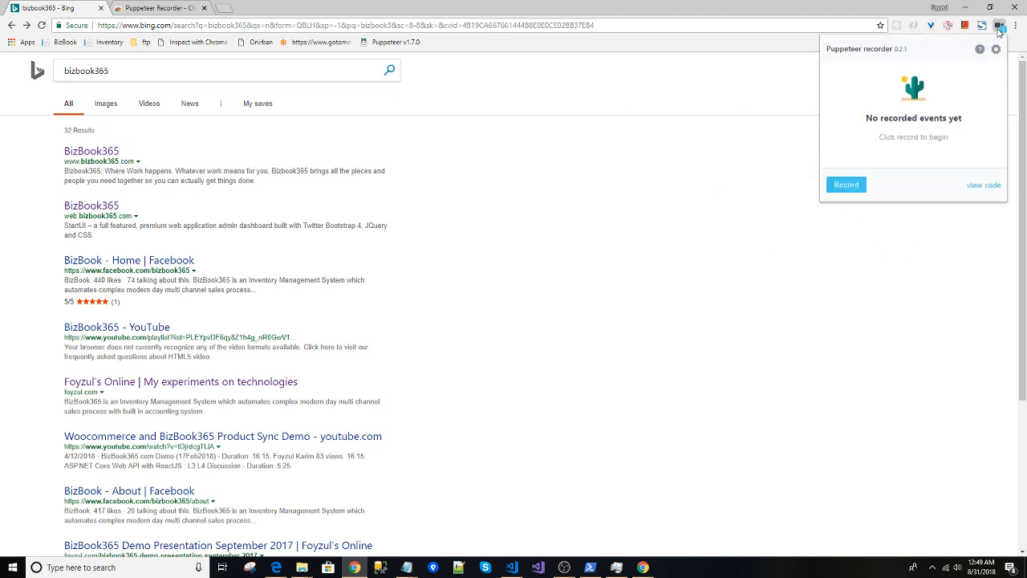
{"action": "mouse_move", "coordinate": [892, 61]}
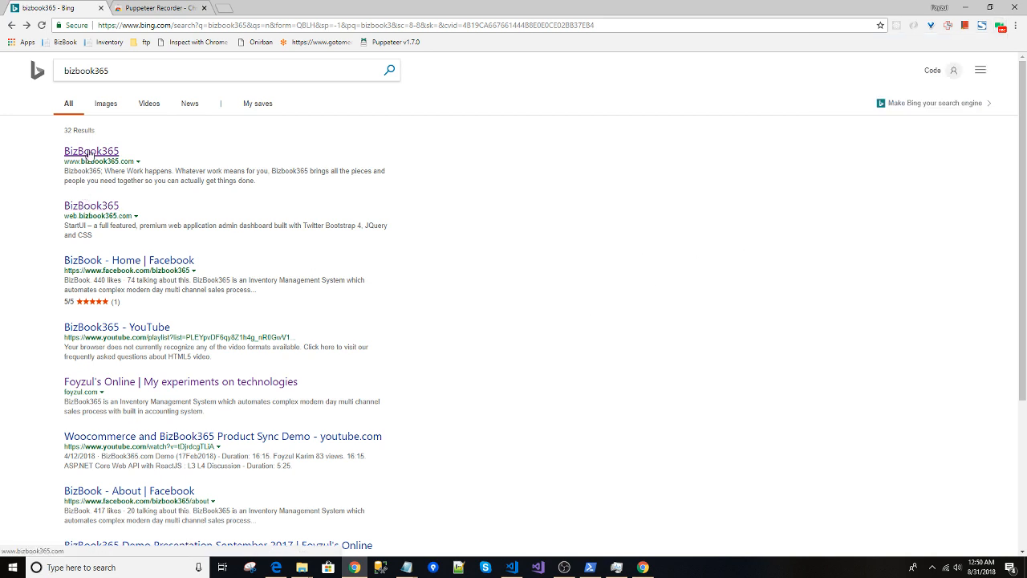
{"action": "left_click", "coordinate": [90, 151]}
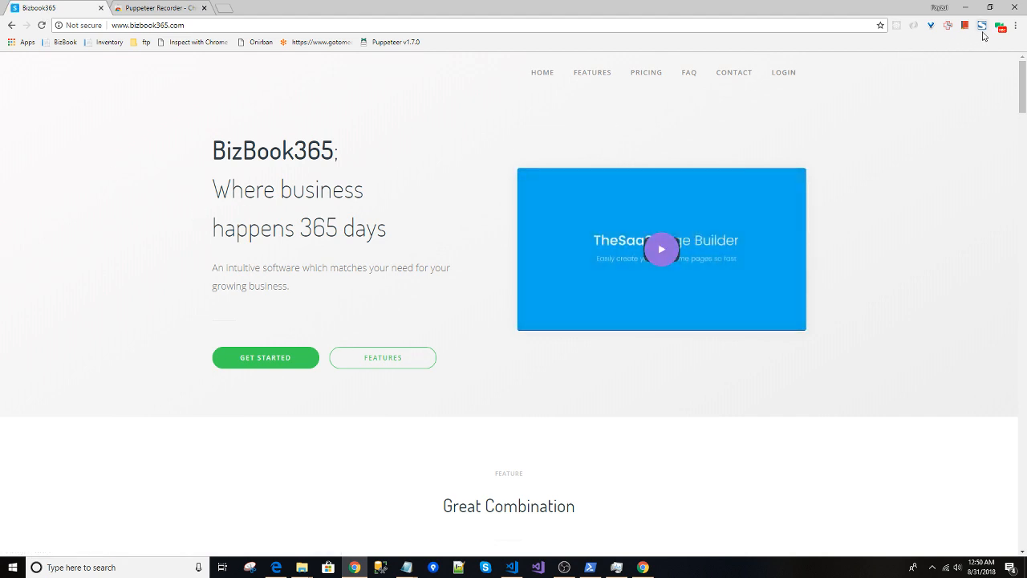
{"action": "left_click", "coordinate": [998, 26]}
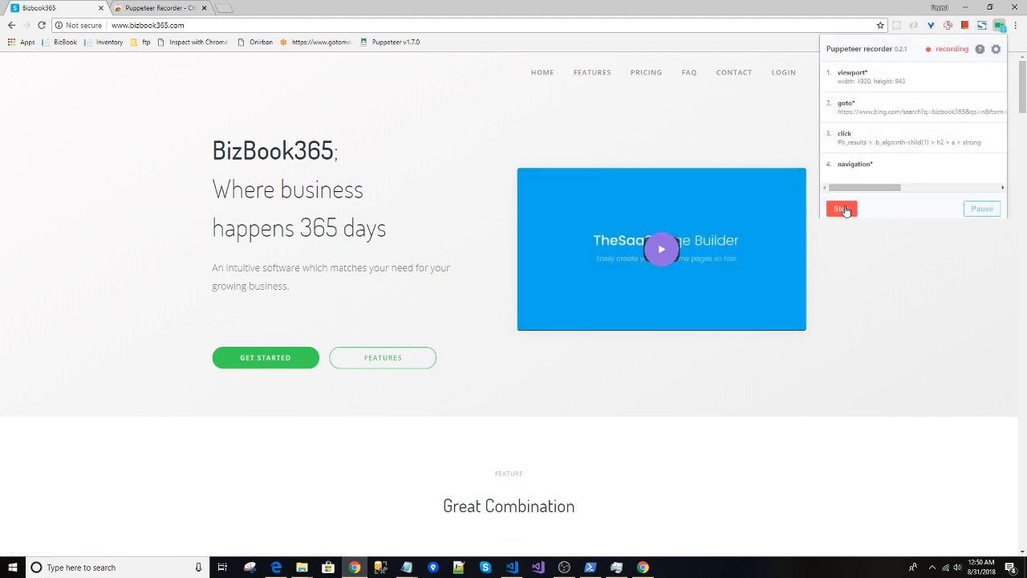
{"action": "left_click", "coordinate": [841, 208]}
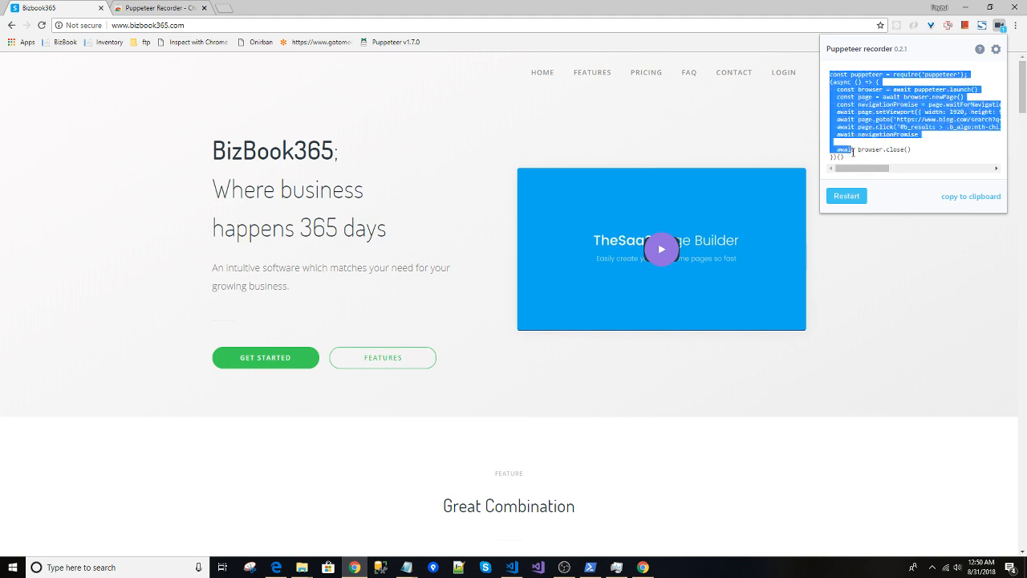
- Copy the generated Puppeteer script from the recorder panel
{"action": "right_click", "coordinate": [915, 120]}
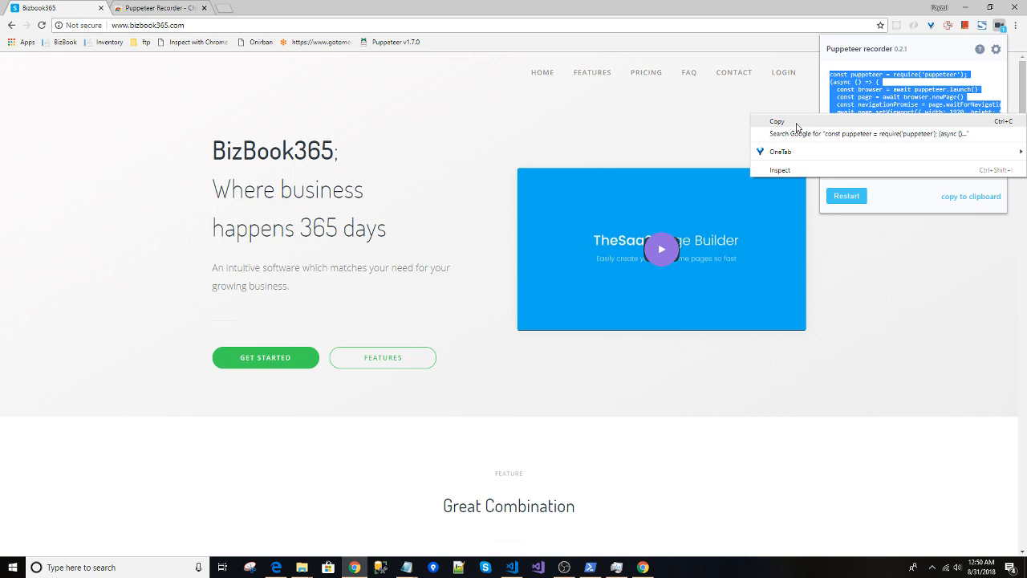
{"action": "left_click", "coordinate": [777, 122]}
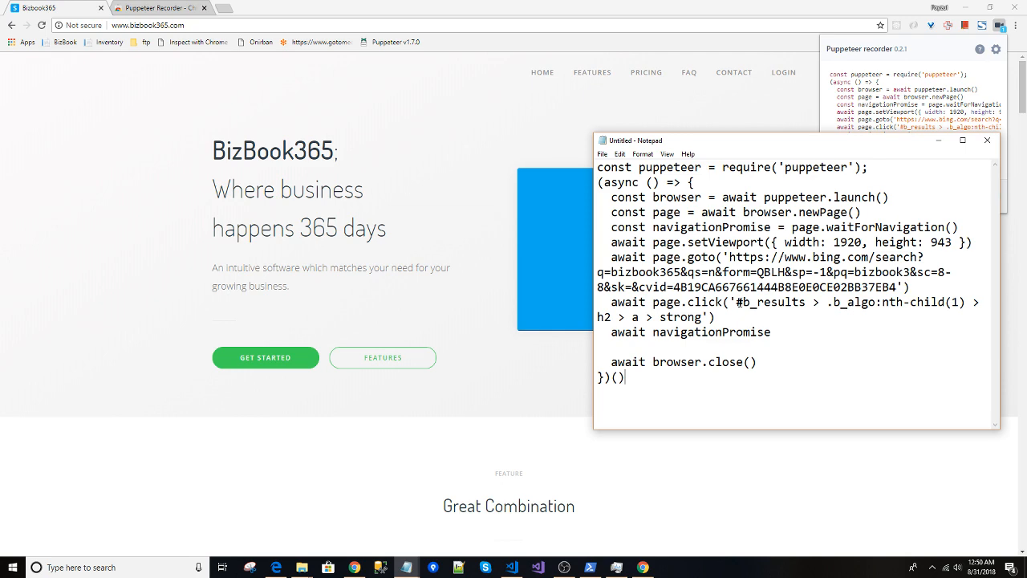
- Pick out the #b_results selector in the pasted script in Notepad for review
{"action": "double_click", "coordinate": [770, 302]}
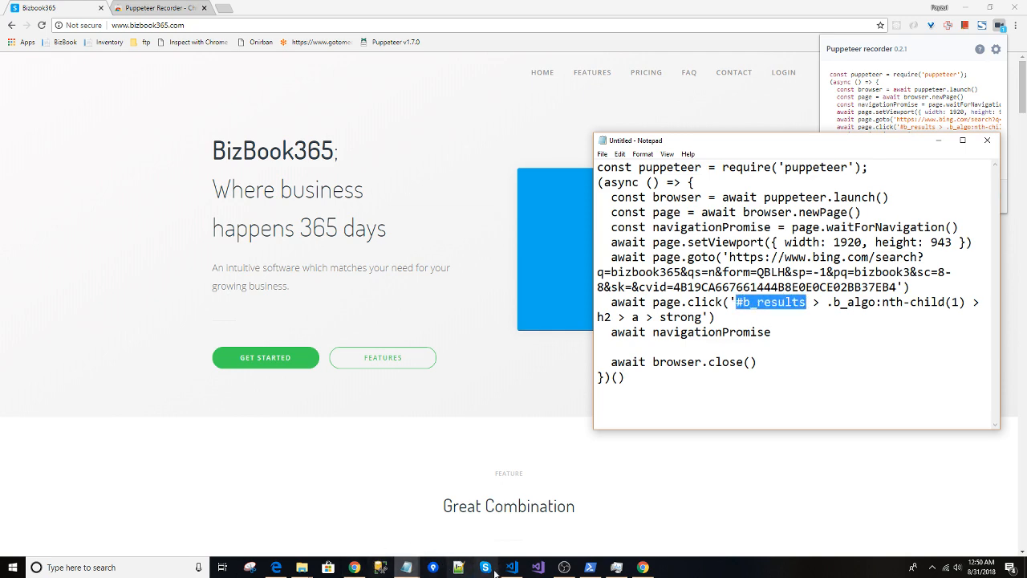
{"action": "left_click", "coordinate": [510, 568]}
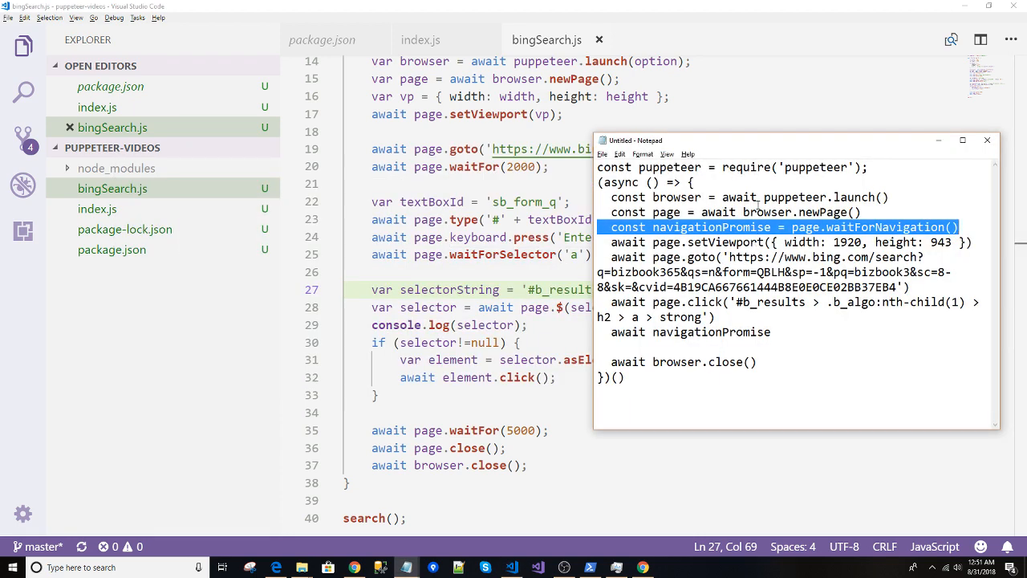
{"action": "mouse_move", "coordinate": [819, 253]}
{"action": "type", "text": "await navigationPromise;"}
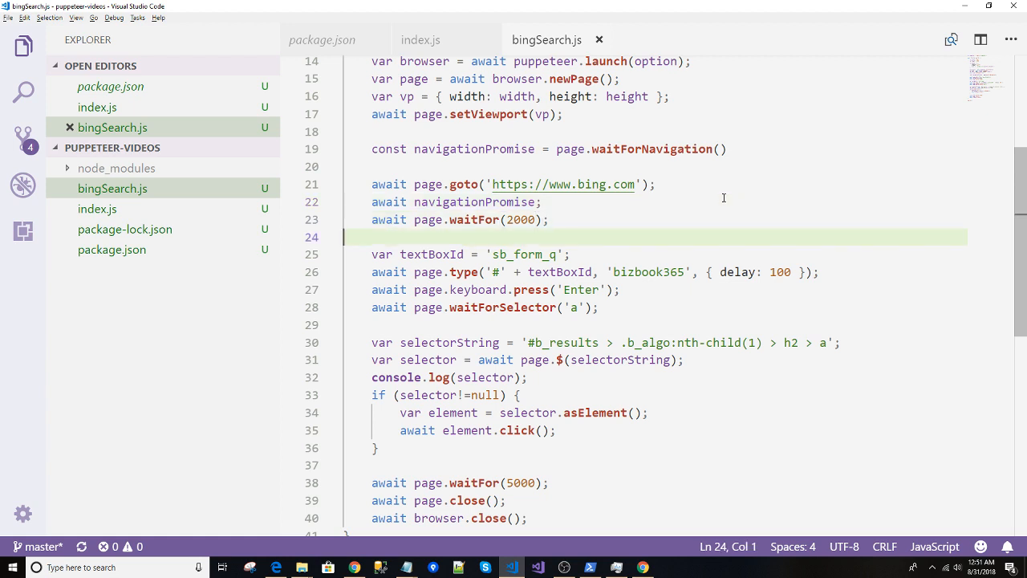
- Add a waitForNavigation promise and await it after page.goto in bingSearch.js
{"action": "left_click", "coordinate": [546, 306]}
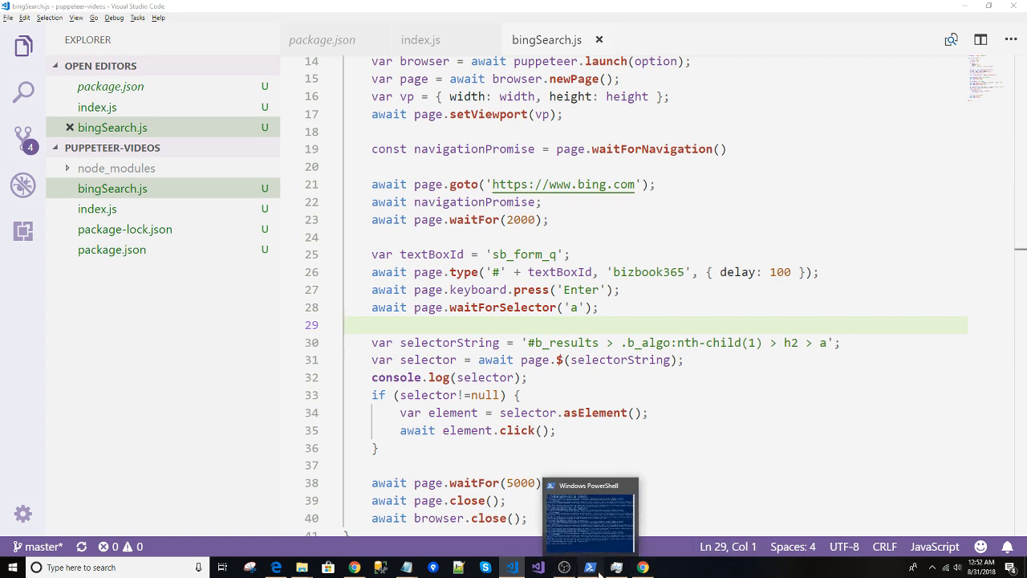
- Run bingSearch.js in PowerShell and move the window aside to read the navigation timeout errors
{"action": "left_click", "coordinate": [587, 514]}
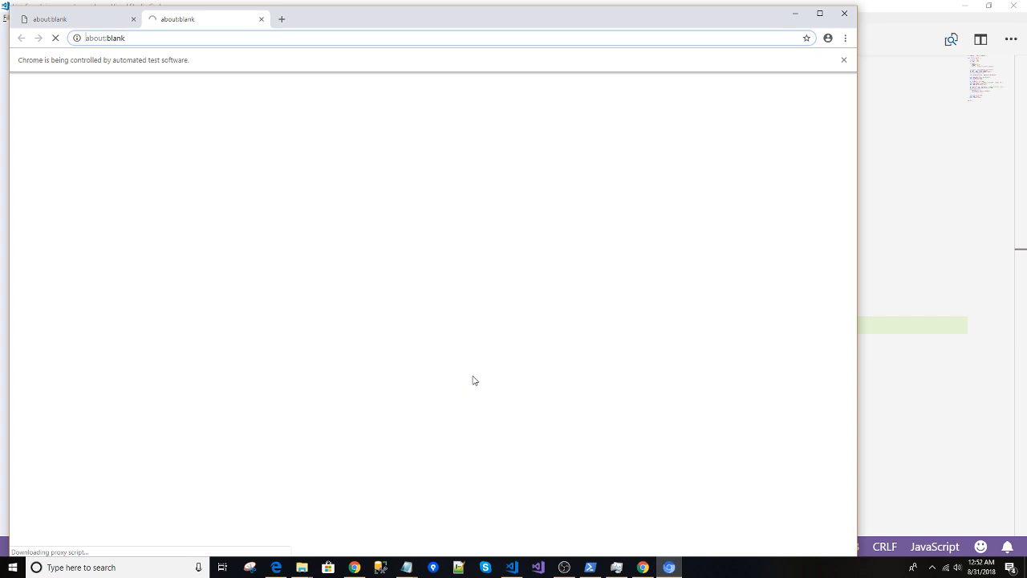
{"action": "mouse_move", "coordinate": [765, 573]}
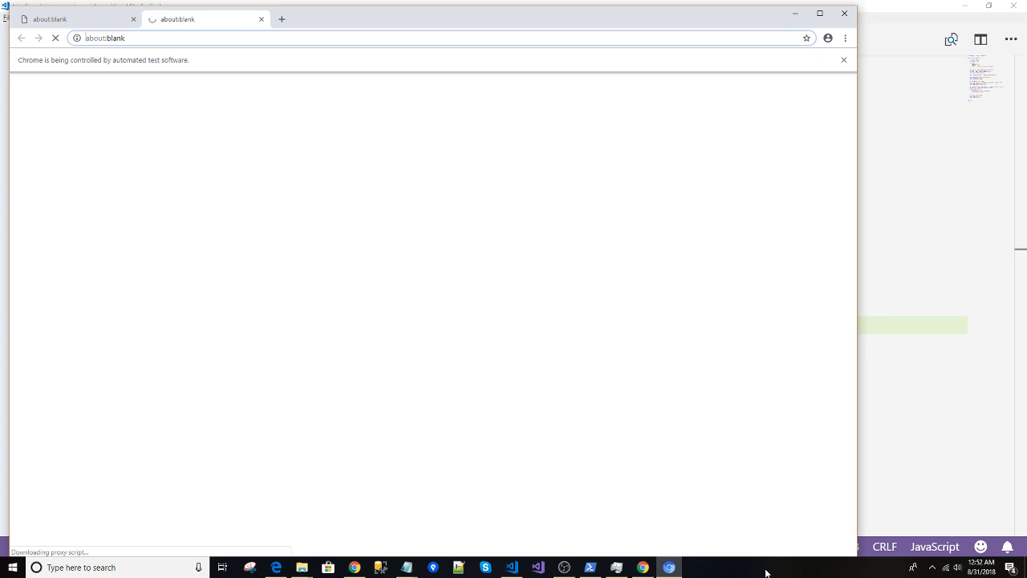
{"action": "left_click", "coordinate": [591, 568]}
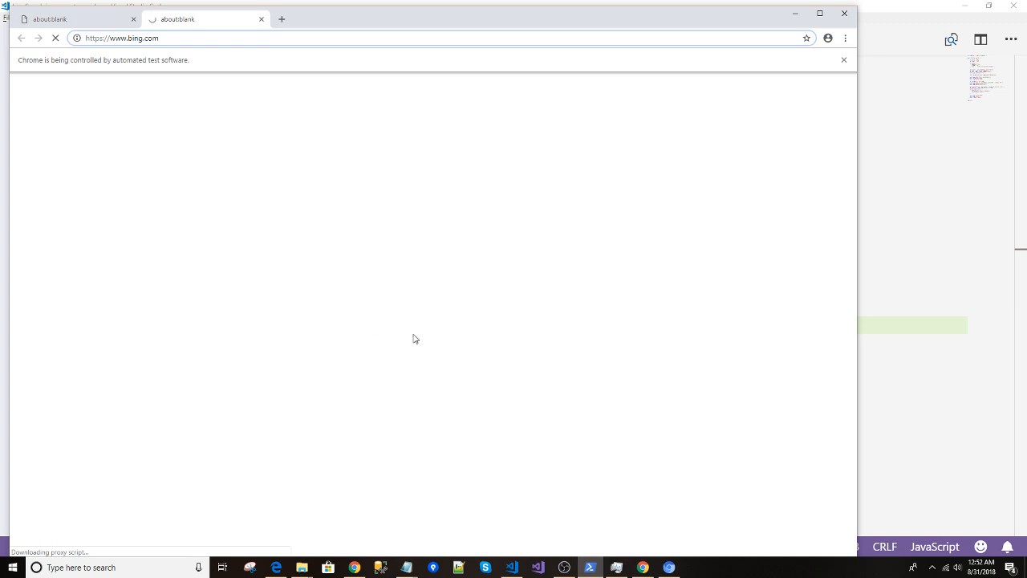
{"action": "left_click", "coordinate": [591, 568]}
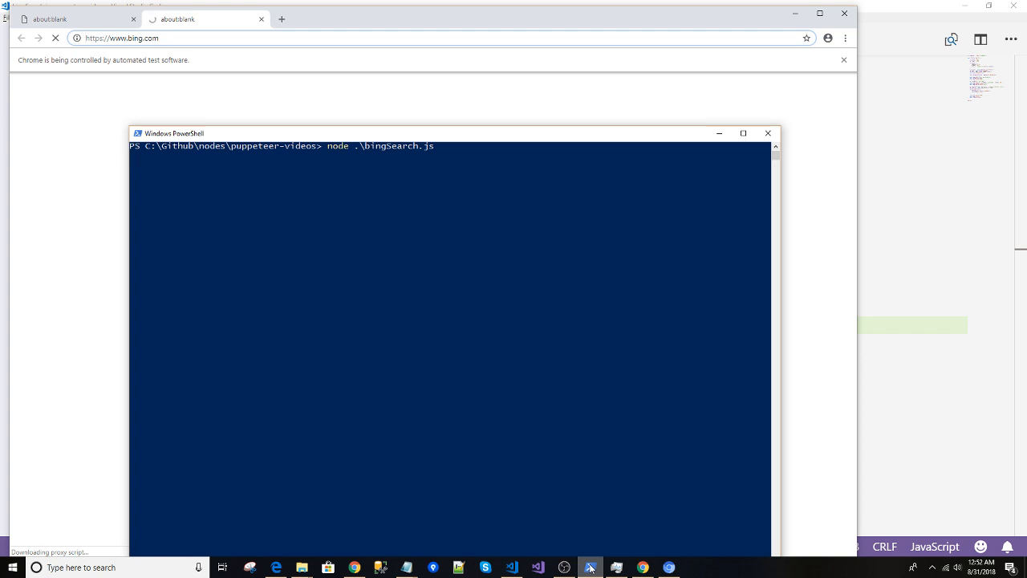
{"action": "left_click_drag", "start_coordinate": [173, 133], "coordinate": [464, 68]}
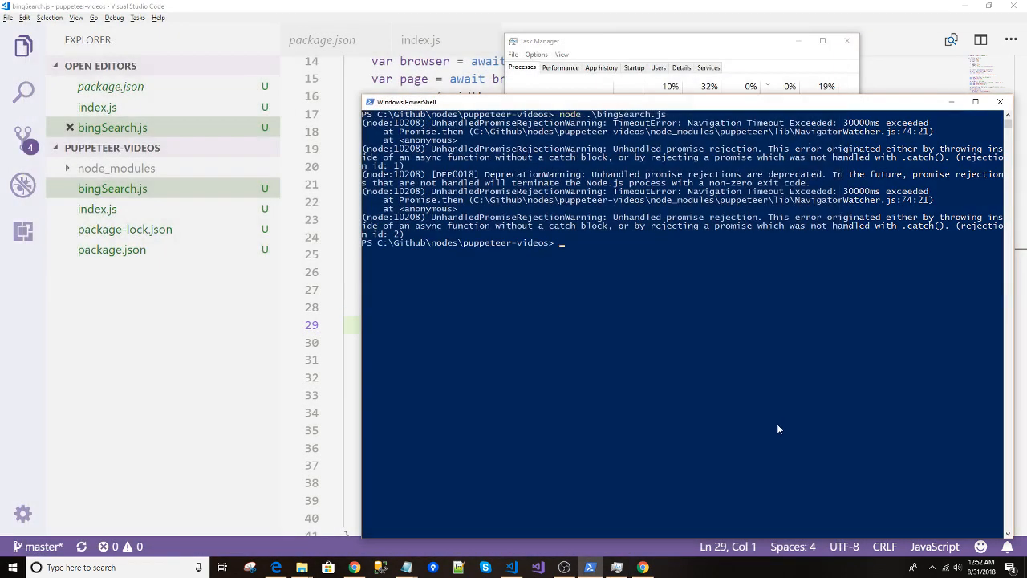
- Rerun node .\bingSearch.js in PowerShell to relaunch the automated Chrome session
{"action": "type", "text": "node .\\bingSearch.js"}
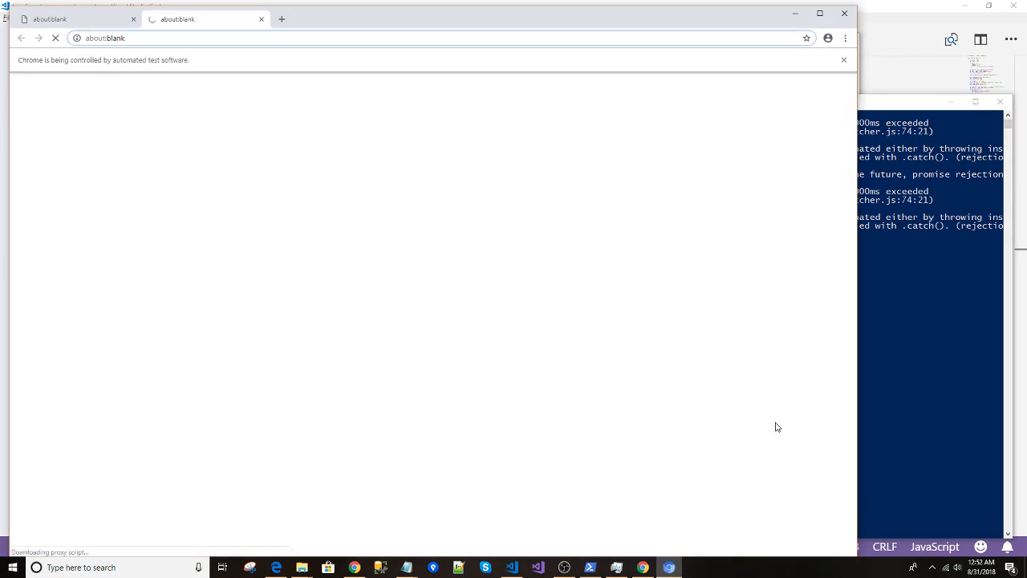
{"action": "mouse_move", "coordinate": [401, 308]}
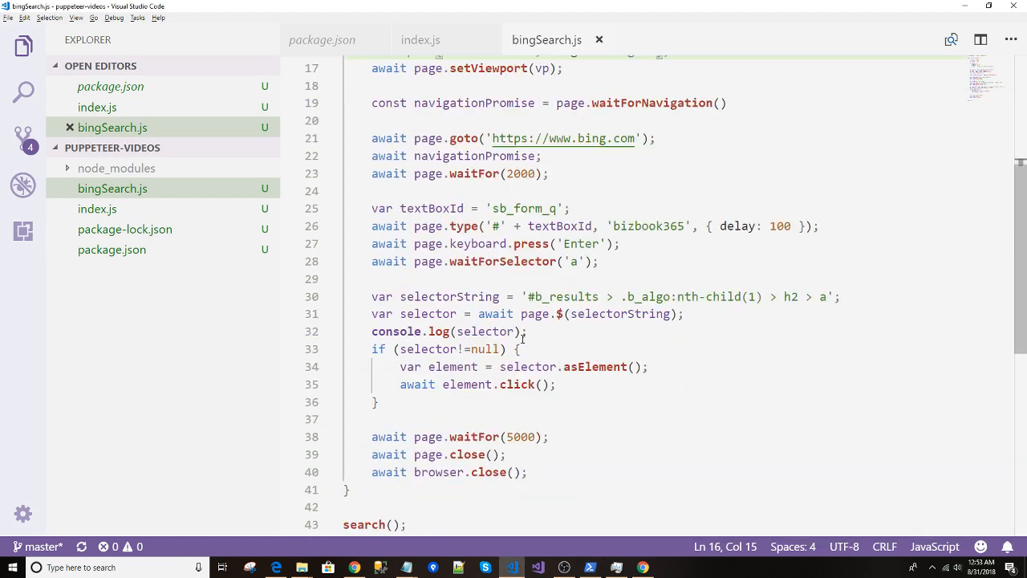
- Review the rest of bingSearch.js, then bring the PowerShell prompt to the front
{"action": "scroll", "scroll_direction": "down", "scroll_amount": 3}
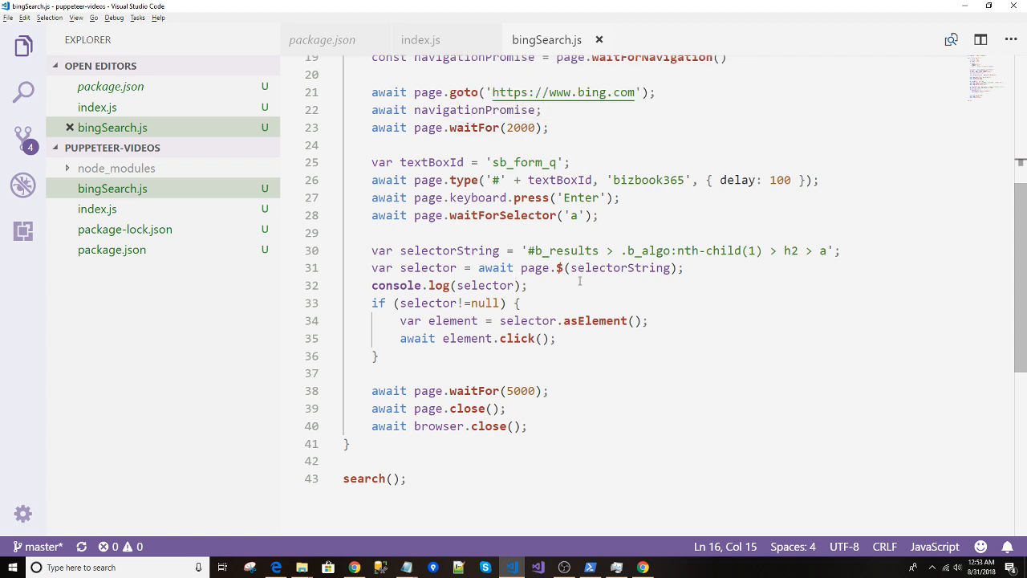
{"action": "left_click", "coordinate": [482, 372]}
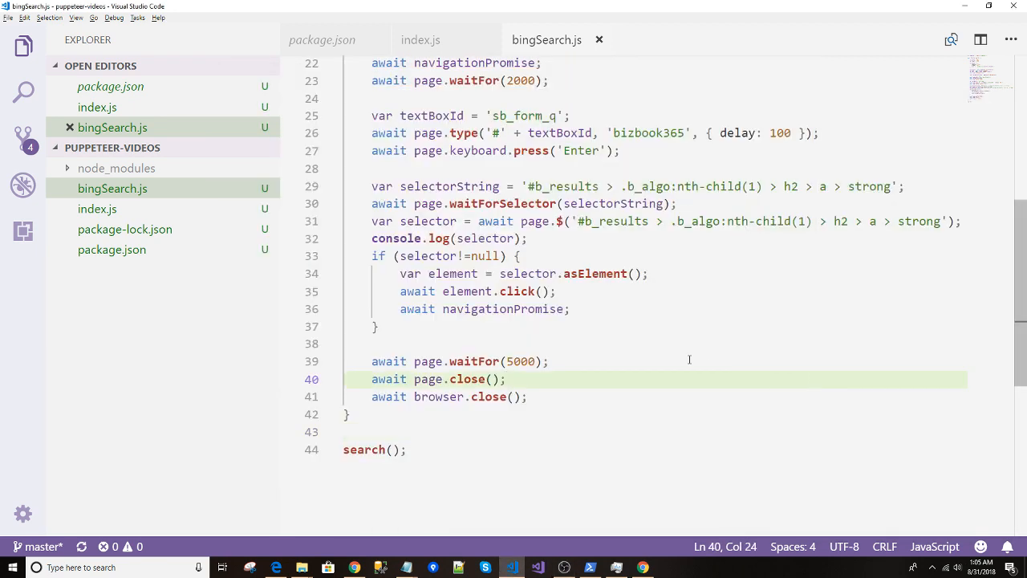
{"action": "mouse_move", "coordinate": [655, 369]}
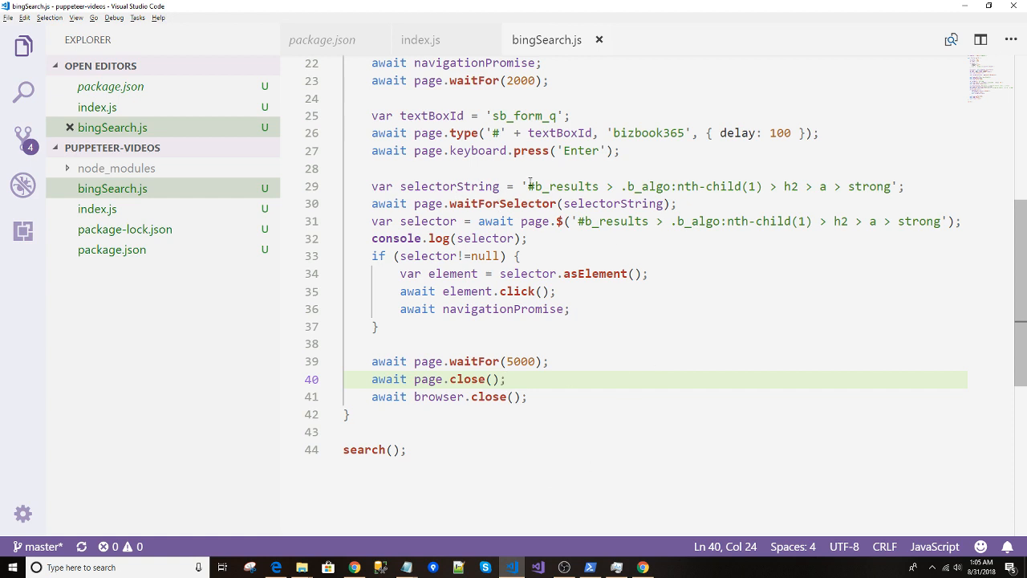
{"action": "mouse_move", "coordinate": [896, 231]}
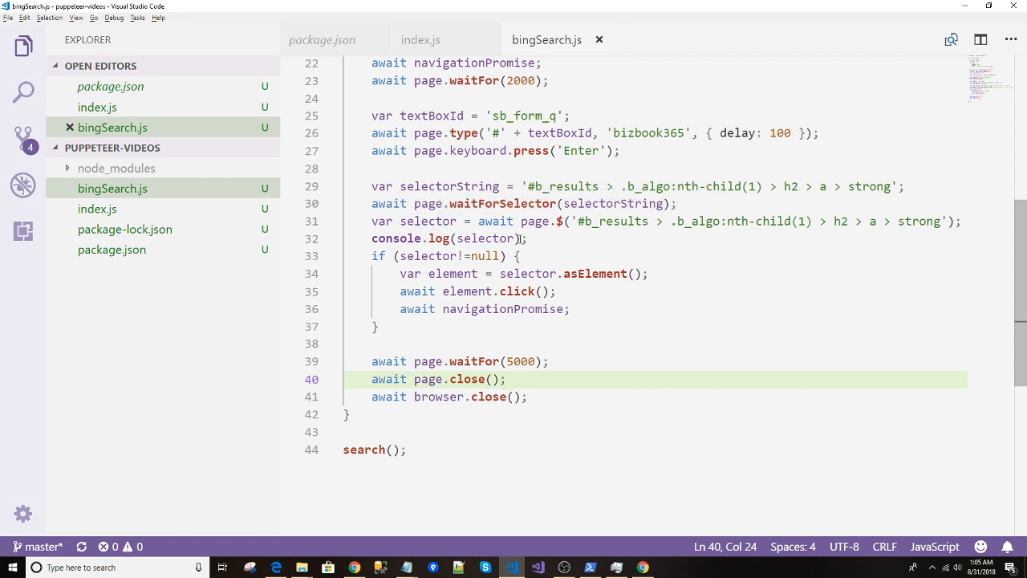
{"action": "left_click", "coordinate": [590, 568]}
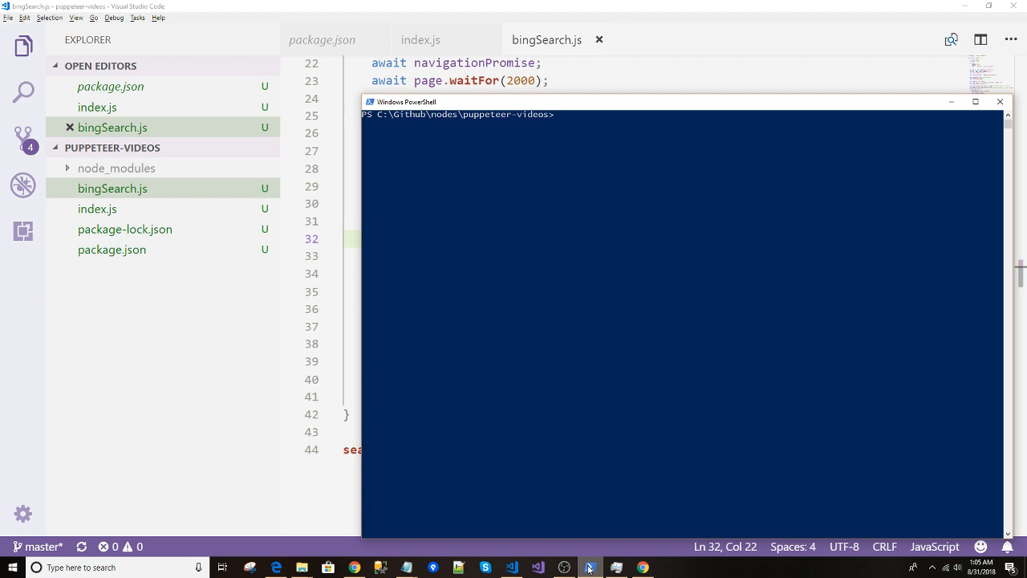
- Clear the console, rerun bingSearch.js, and watch Chrome search bizbook365 and open the first result
{"action": "type", "text": "cls"}
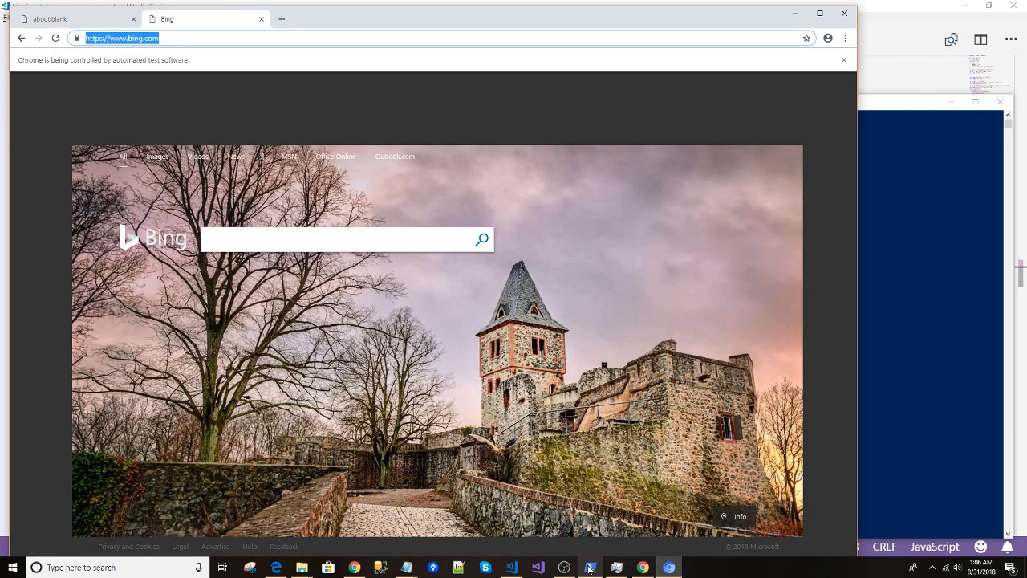
{"action": "type", "text": "b"}
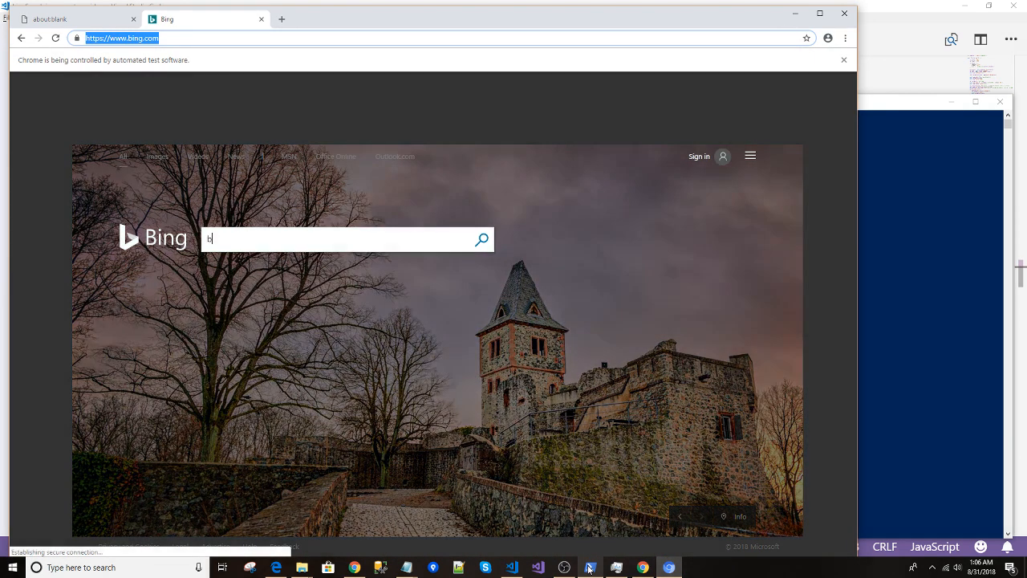
{"action": "type", "text": "izbook365"}
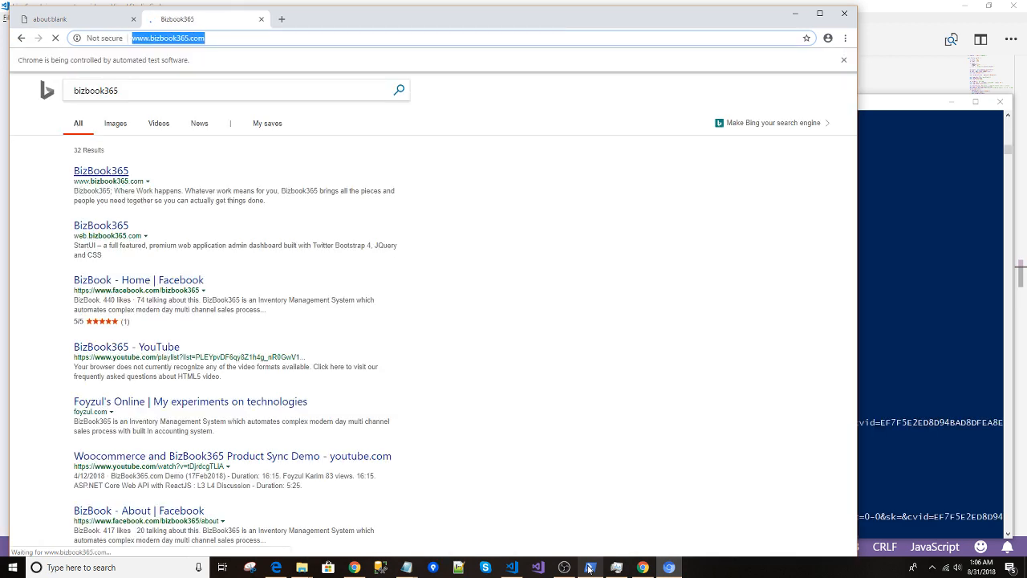
{"action": "left_click", "coordinate": [100, 170]}
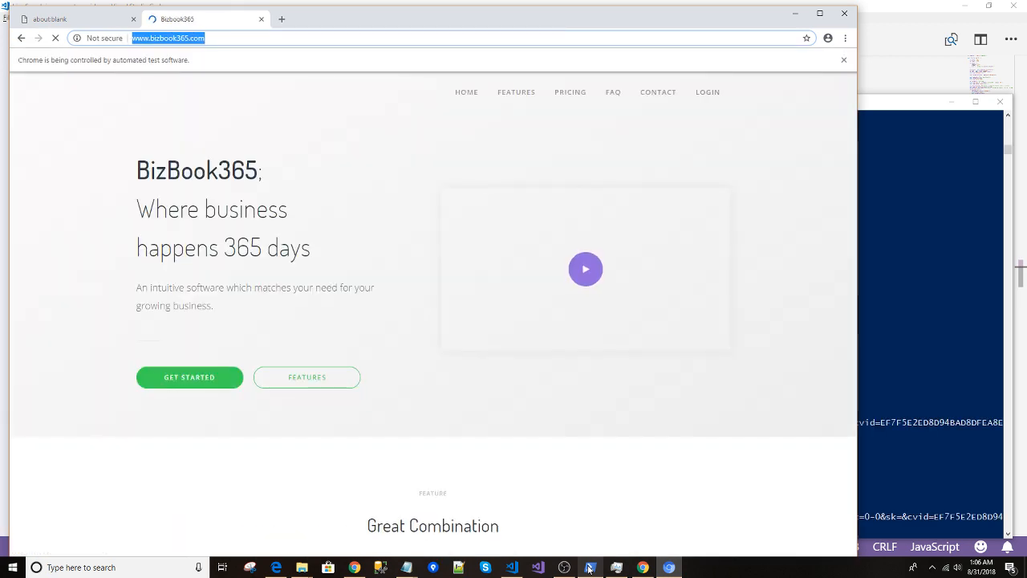
{"action": "left_click", "coordinate": [591, 568]}
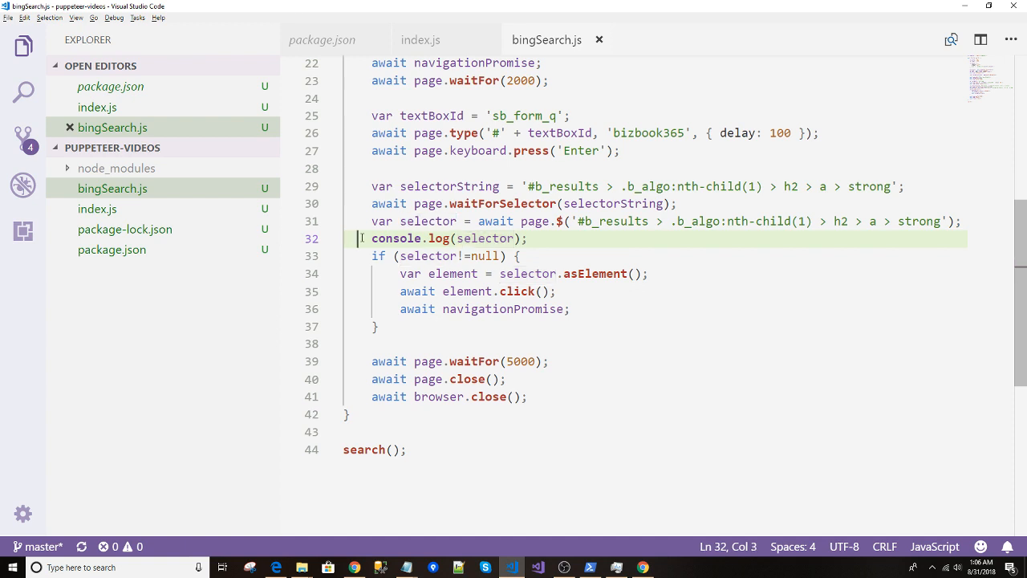
- Point out the line logging the selector in bingSearch.js and bring up its console output
{"action": "left_click", "coordinate": [545, 238]}
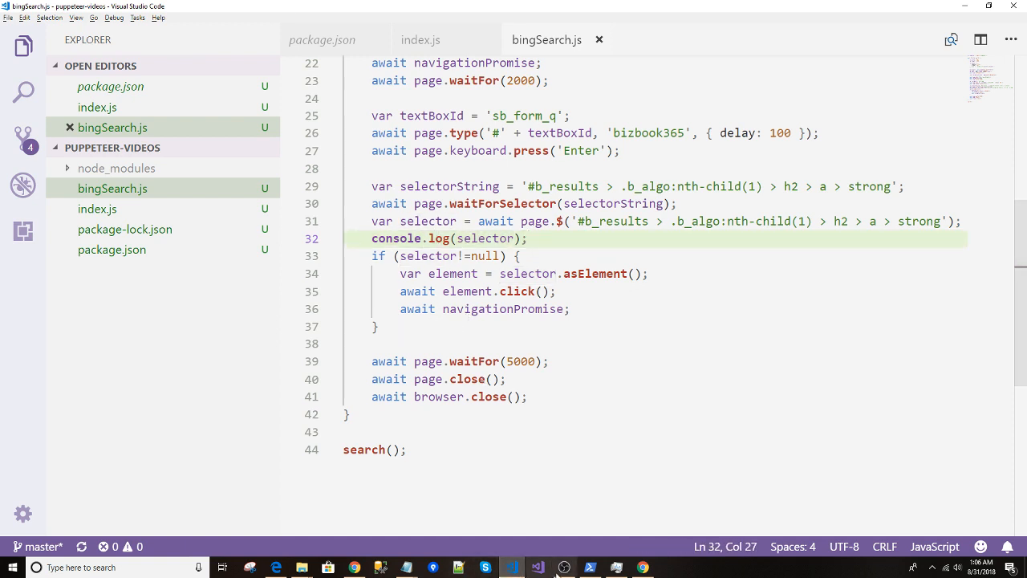
{"action": "left_click", "coordinate": [536, 567]}
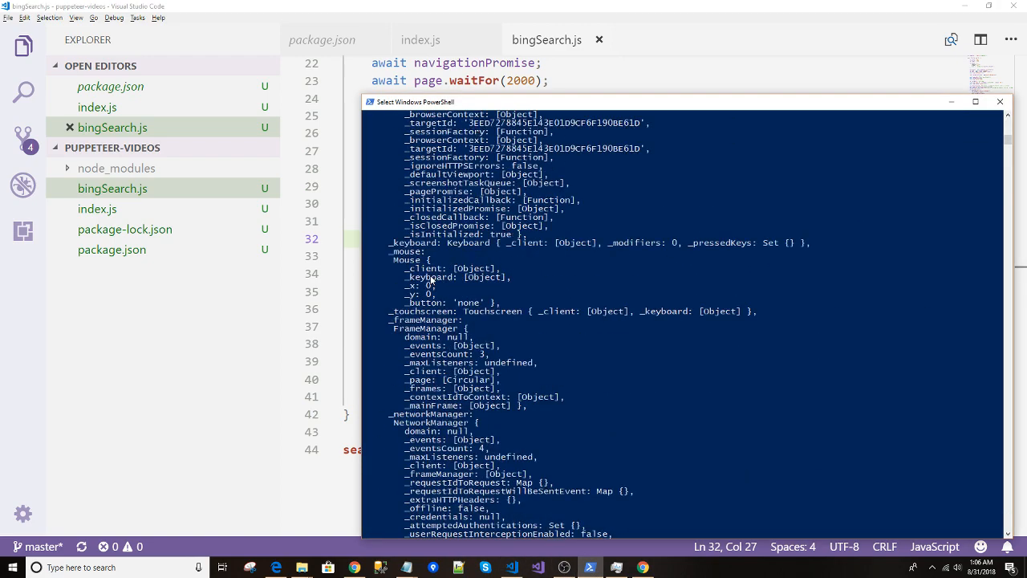
- Scroll through the logged ElementHandle output showing it wraps a strong HTMLElement
{"action": "scroll", "scroll_direction": "down", "scroll_amount": 3}
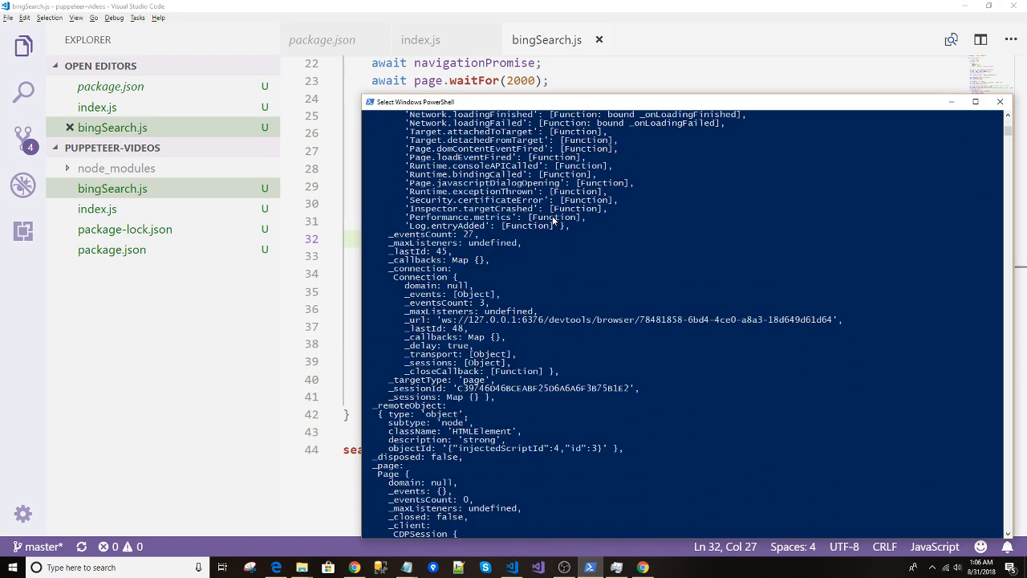
{"action": "scroll", "scroll_direction": "down", "scroll_amount": 3}
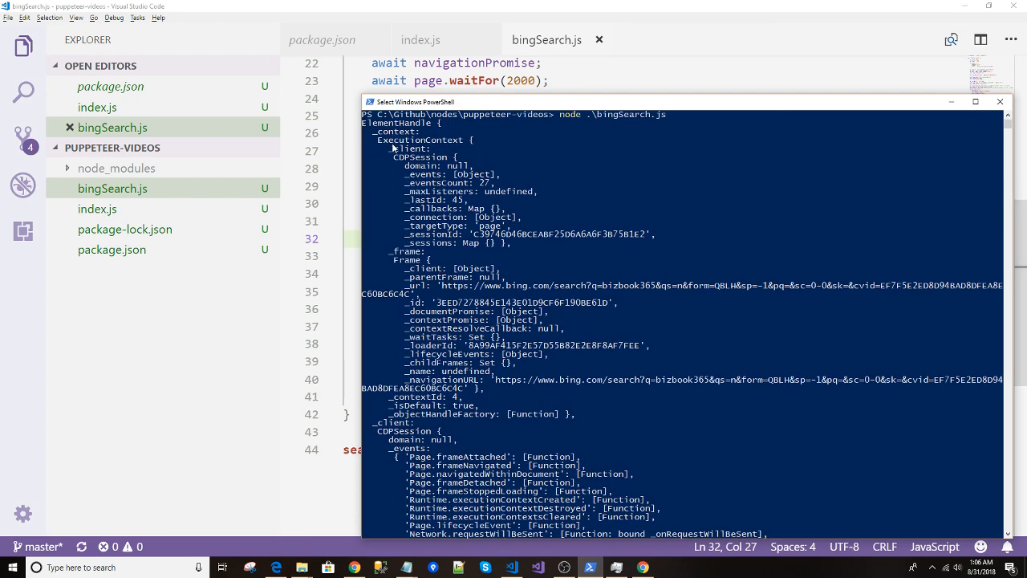
{"action": "scroll", "scroll_direction": "down", "scroll_amount": 3}
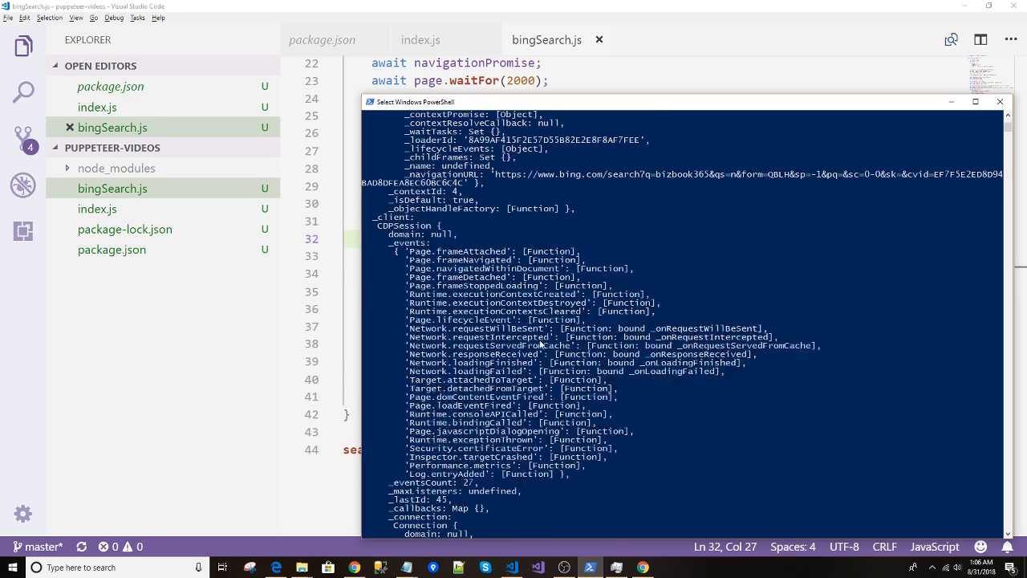
{"action": "scroll", "scroll_direction": "down", "scroll_amount": 3}
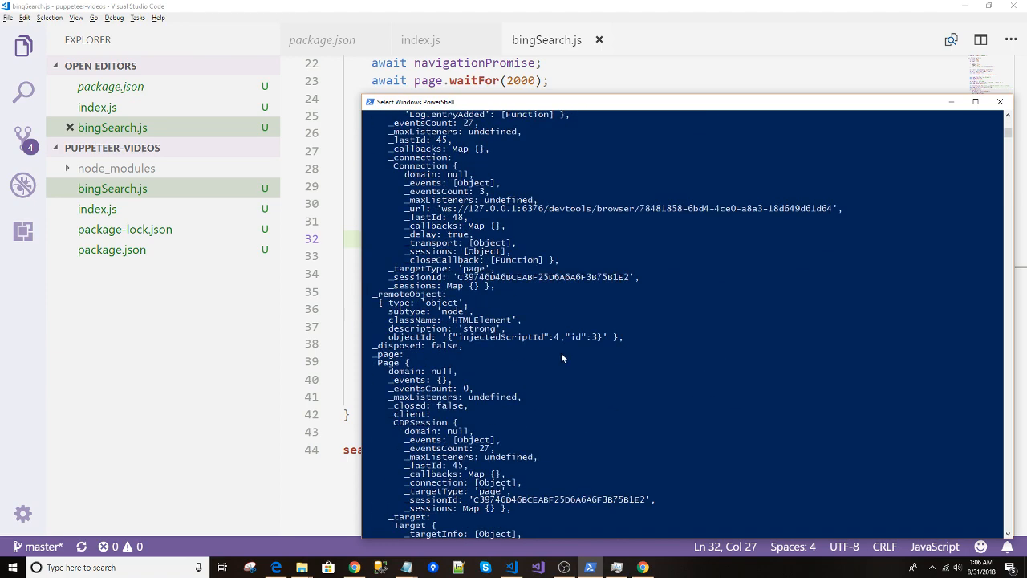
{"action": "scroll", "scroll_direction": "down", "scroll_amount": 3}
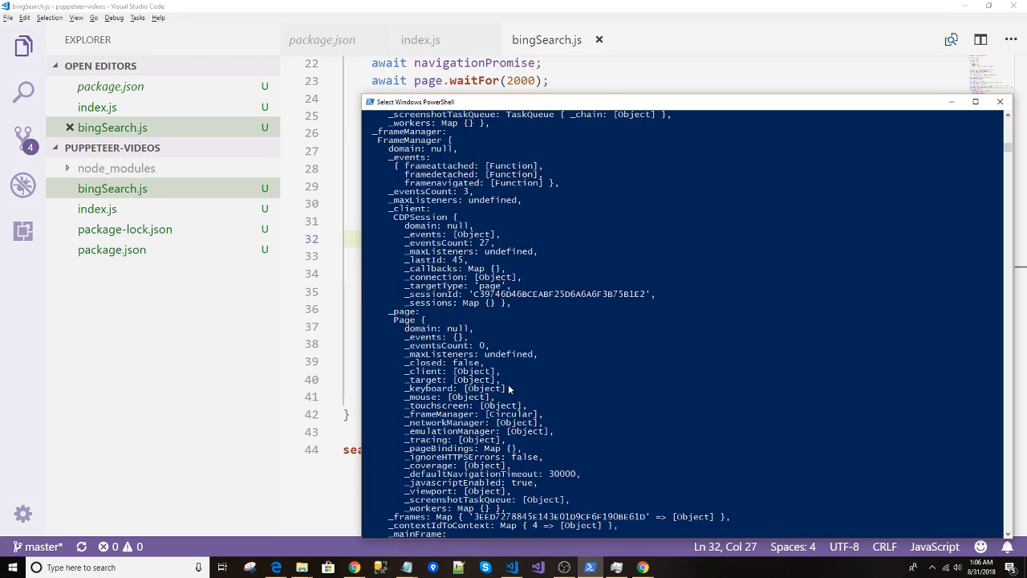
{"action": "scroll", "scroll_direction": "down", "scroll_amount": 3}
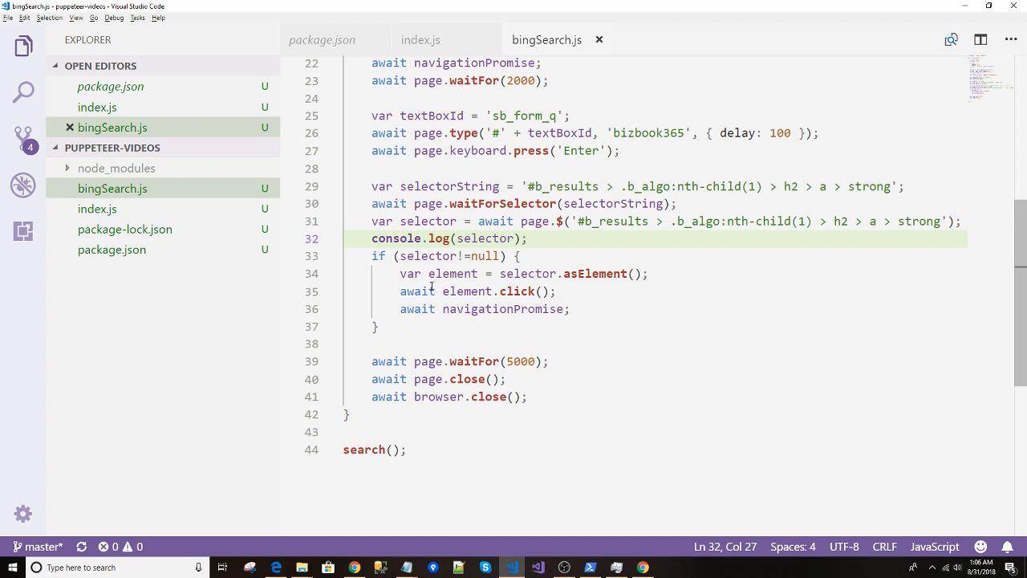
{"action": "left_click_drag", "start_coordinate": [393, 273], "coordinate": [649, 273]}
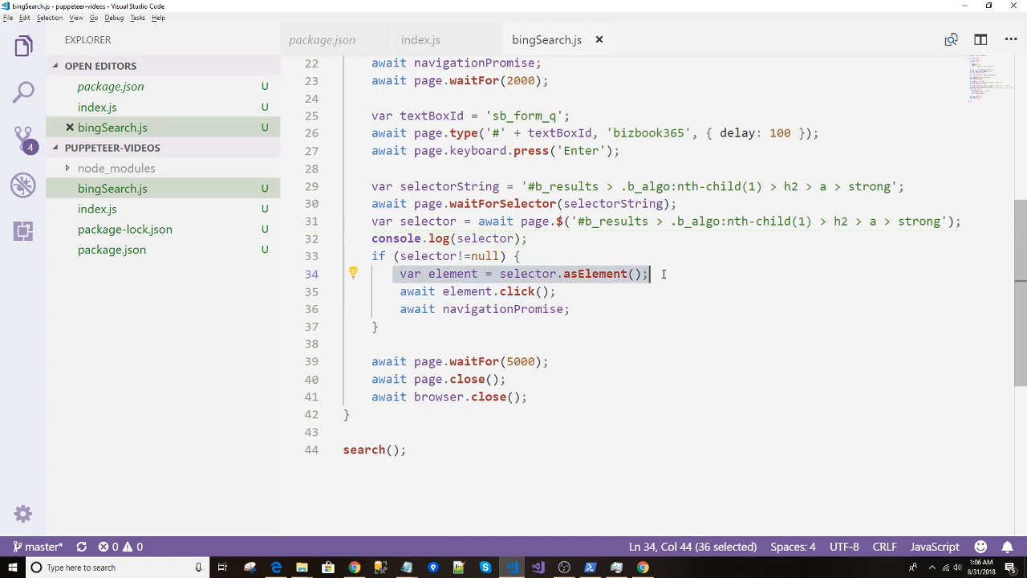
{"action": "left_click", "coordinate": [600, 273]}
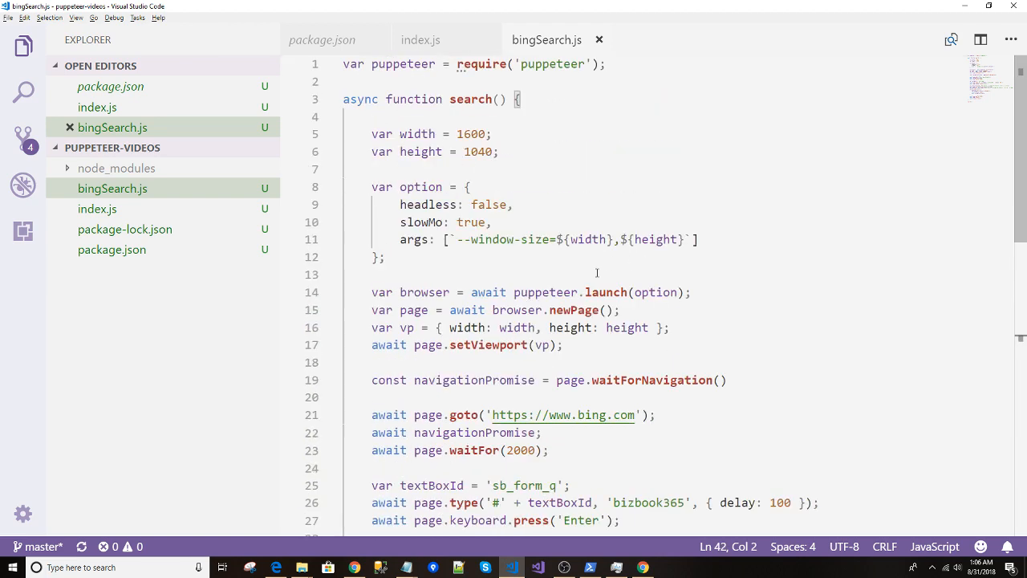
{"action": "scroll", "scroll_direction": "down", "scroll_amount": 3}
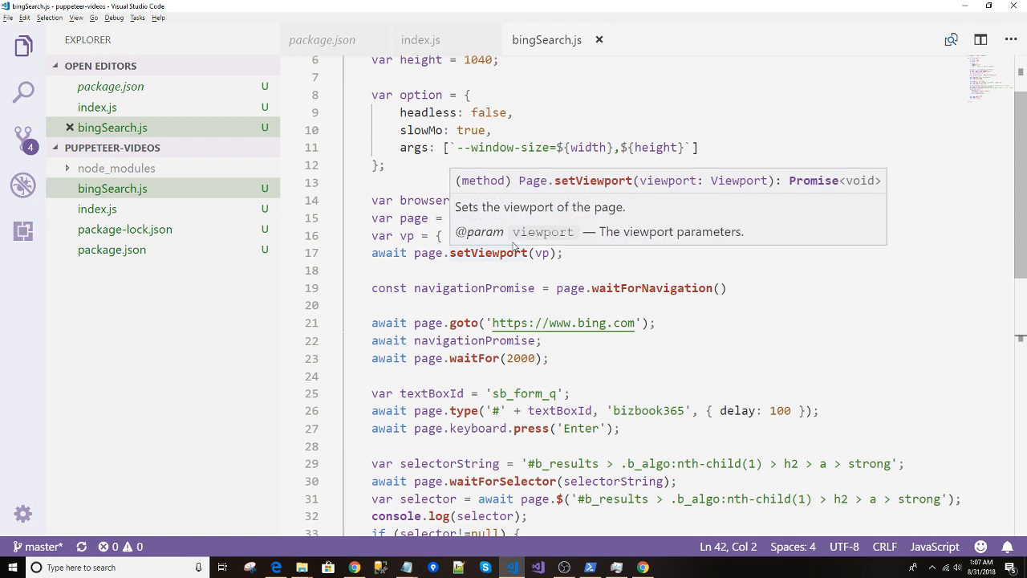
{"action": "scroll", "scroll_direction": "down", "scroll_amount": 3}
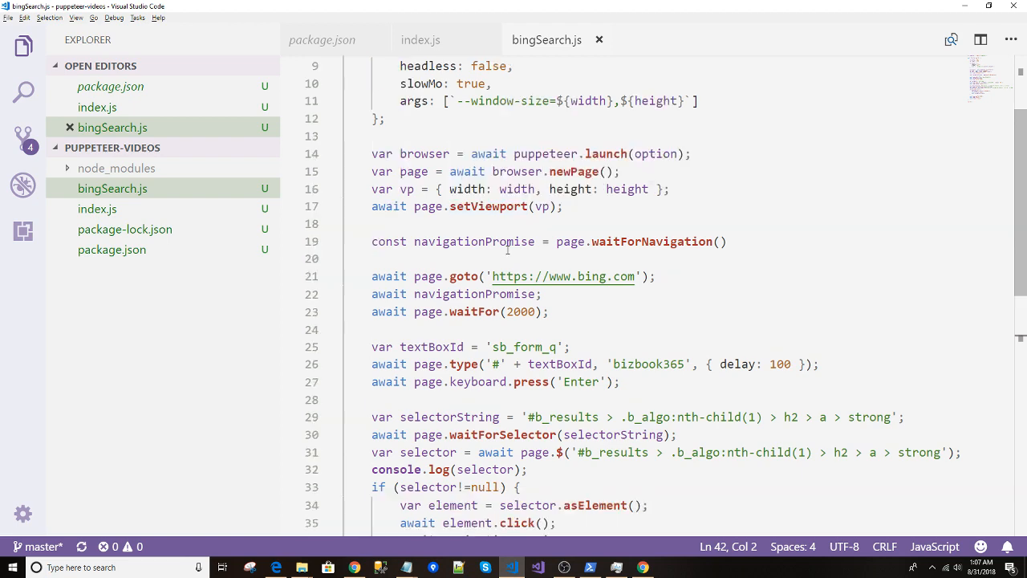
{"action": "scroll", "scroll_direction": "up", "scroll_amount": 3}
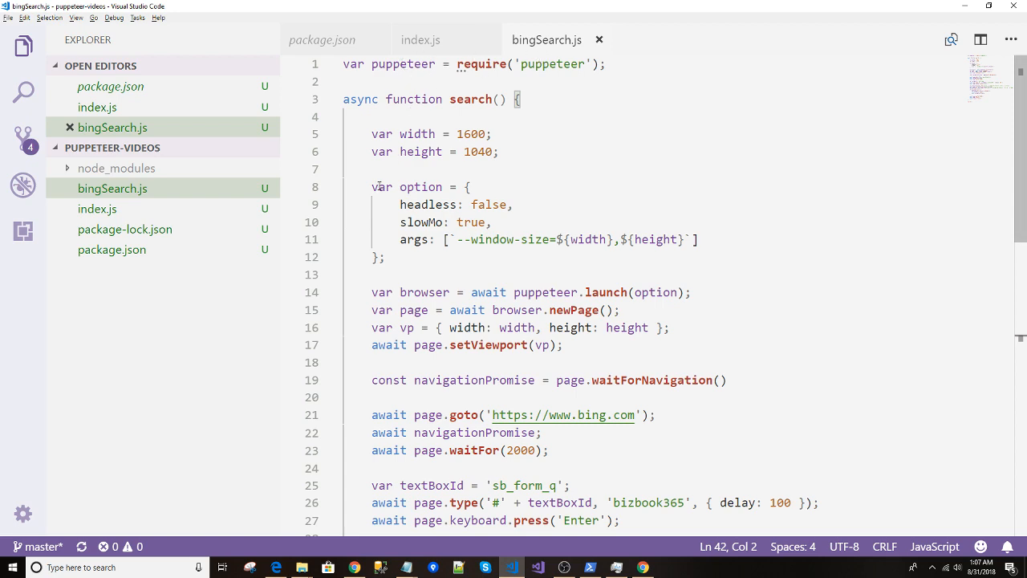
{"action": "scroll", "scroll_direction": "down", "scroll_amount": 3}
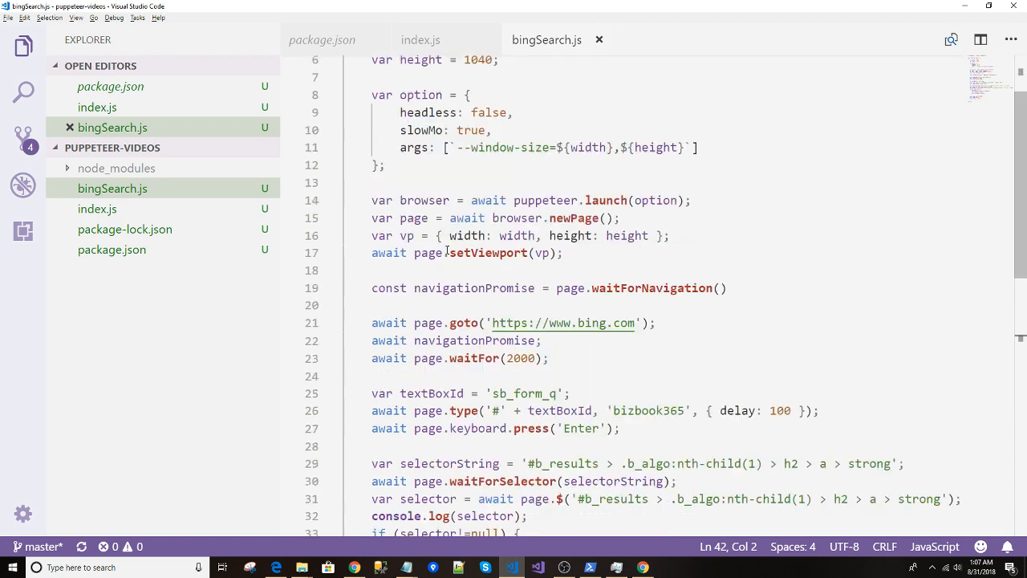
{"action": "scroll", "scroll_direction": "down", "scroll_amount": 3}
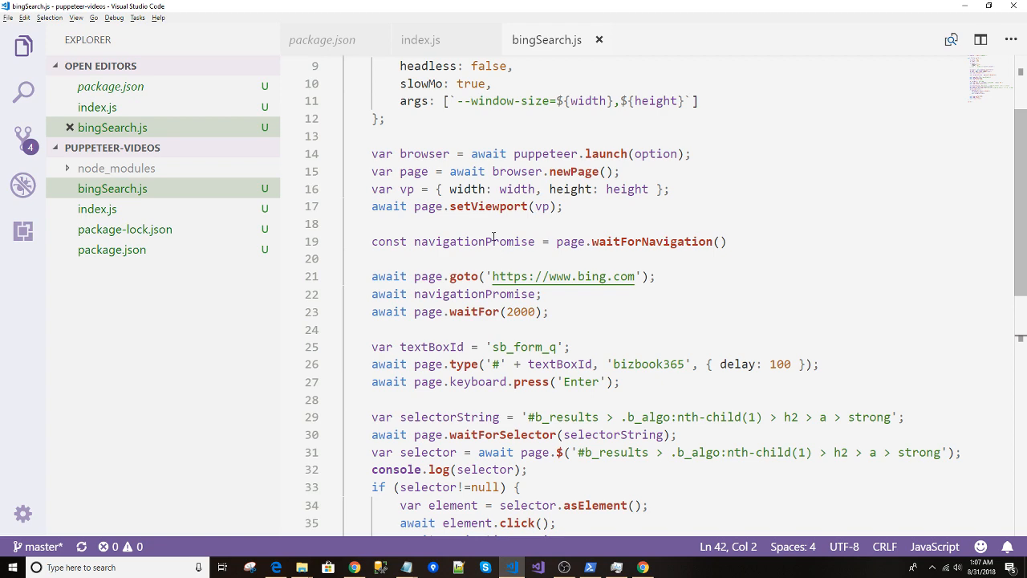
{"action": "scroll", "scroll_direction": "down", "scroll_amount": 3}
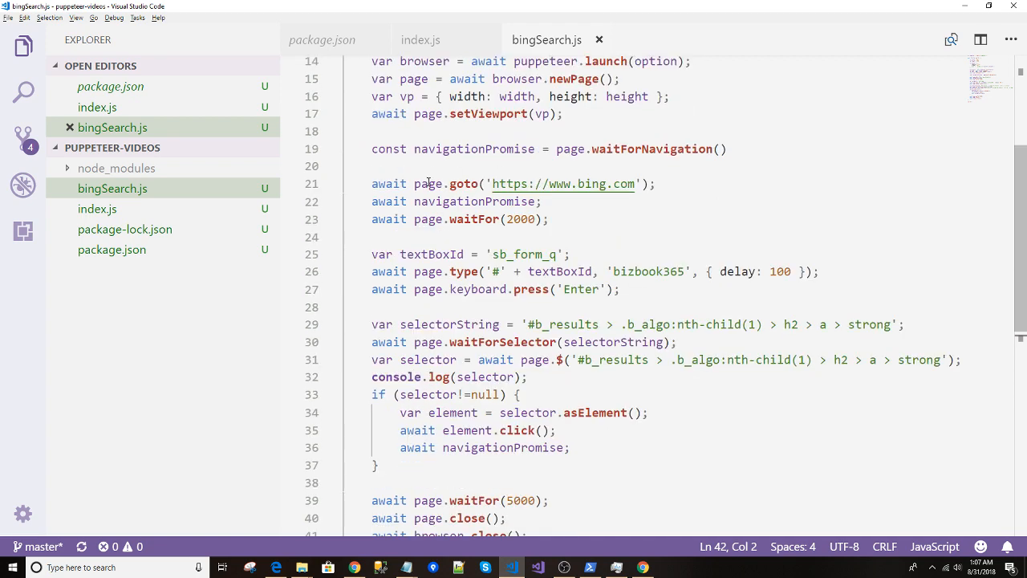
{"action": "scroll", "scroll_direction": "down", "scroll_amount": 3}
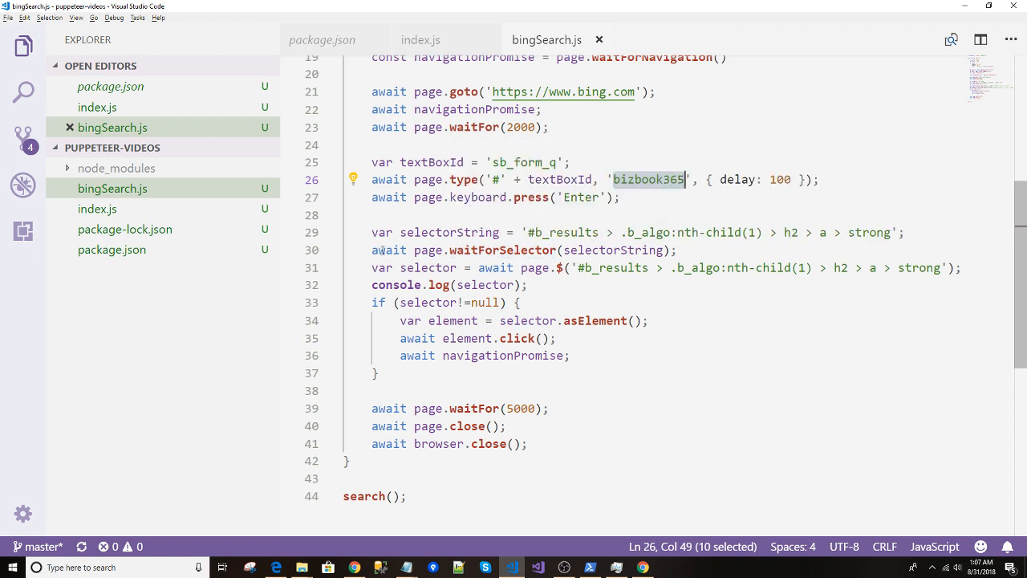
{"action": "mouse_move", "coordinate": [504, 251]}
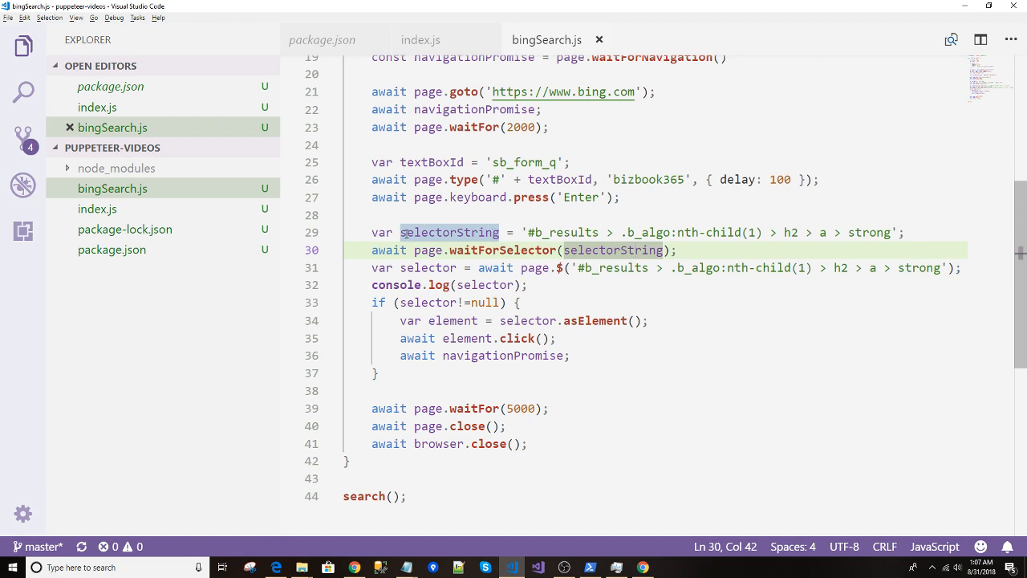
{"action": "mouse_move", "coordinate": [550, 284]}
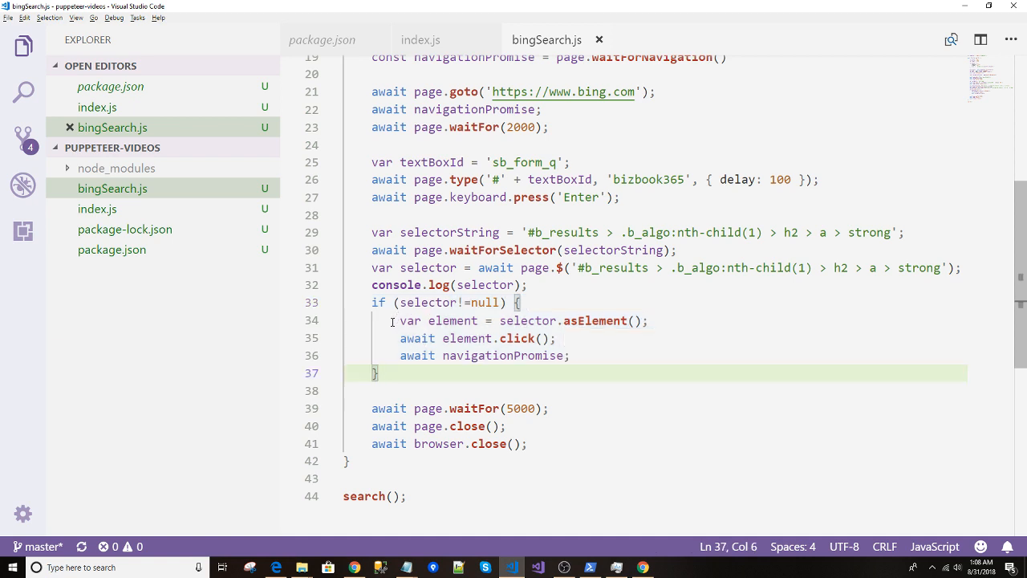
{"action": "left_click_drag", "start_coordinate": [394, 321], "coordinate": [570, 356]}
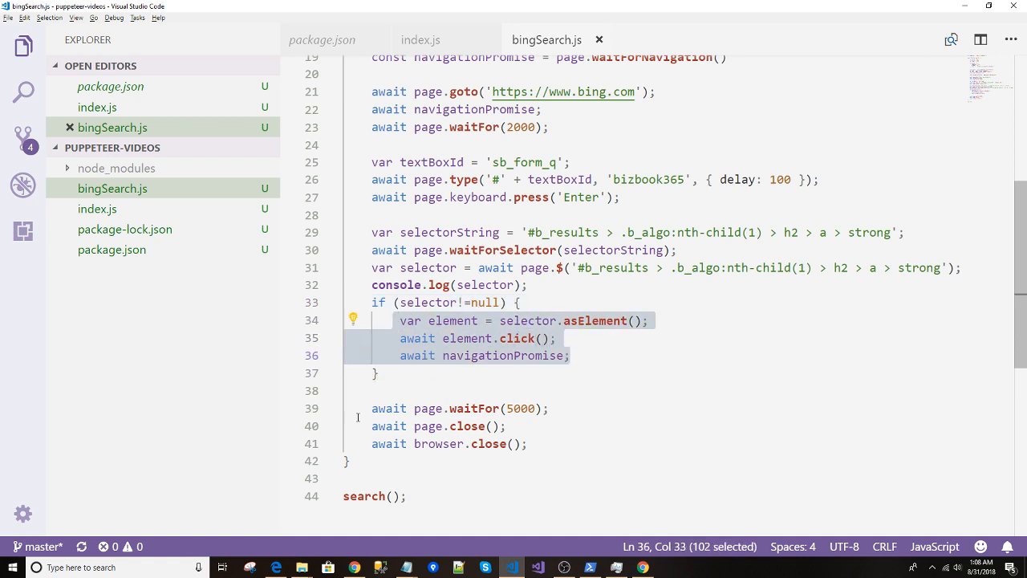